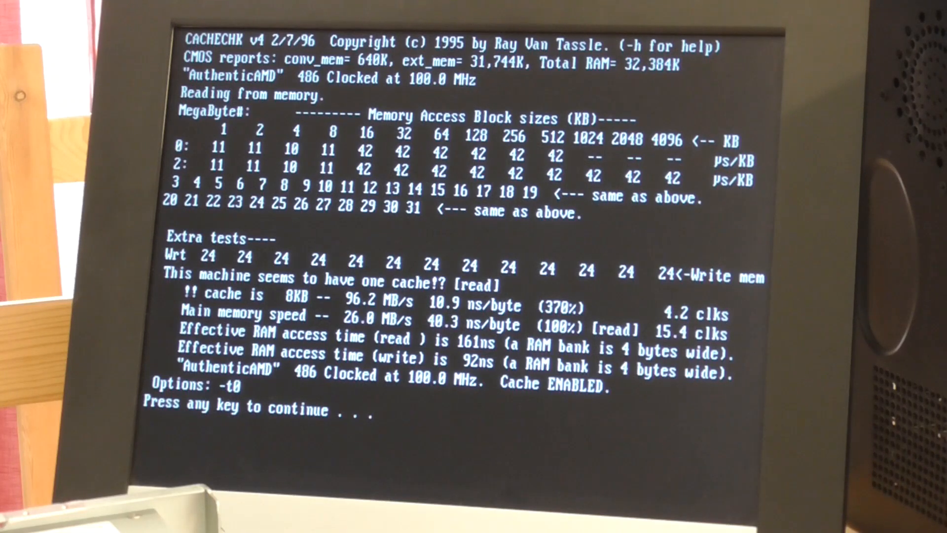
Advance through CACHECHK's paged report of a single 8KB enabled cache and return to the menu.
key(enter)
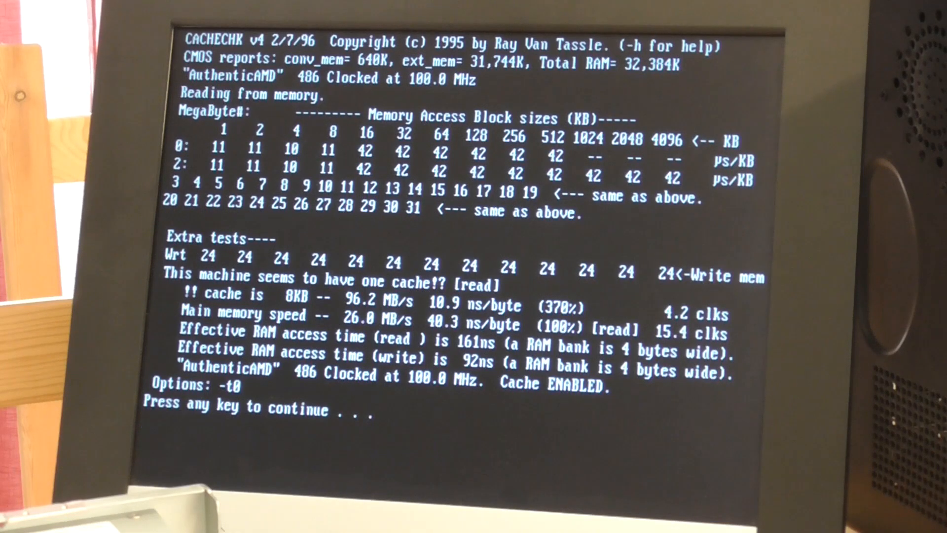
key(enter)
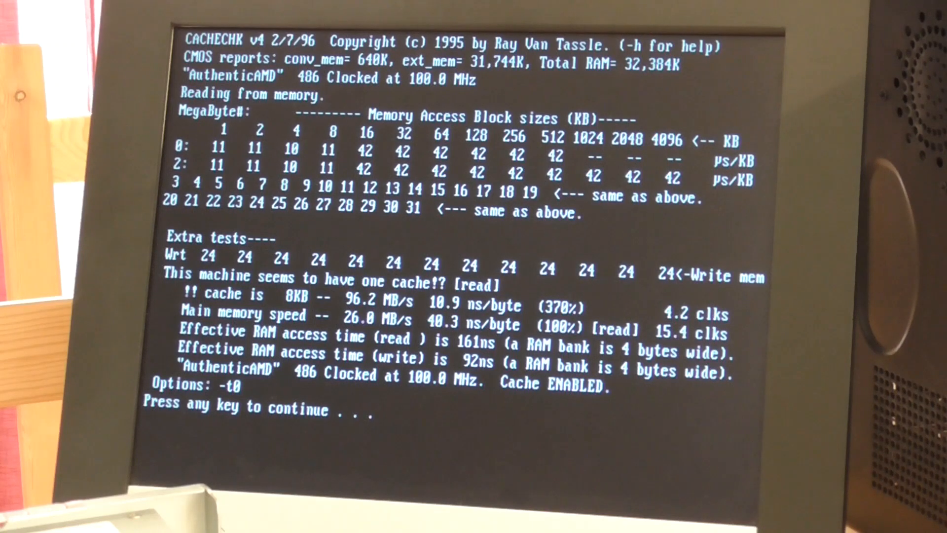
key(enter)
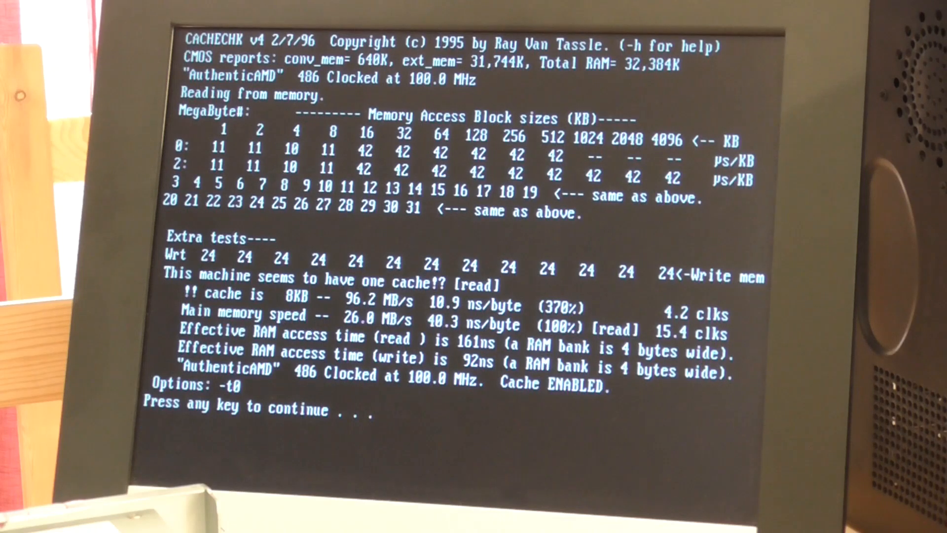
key(enter)
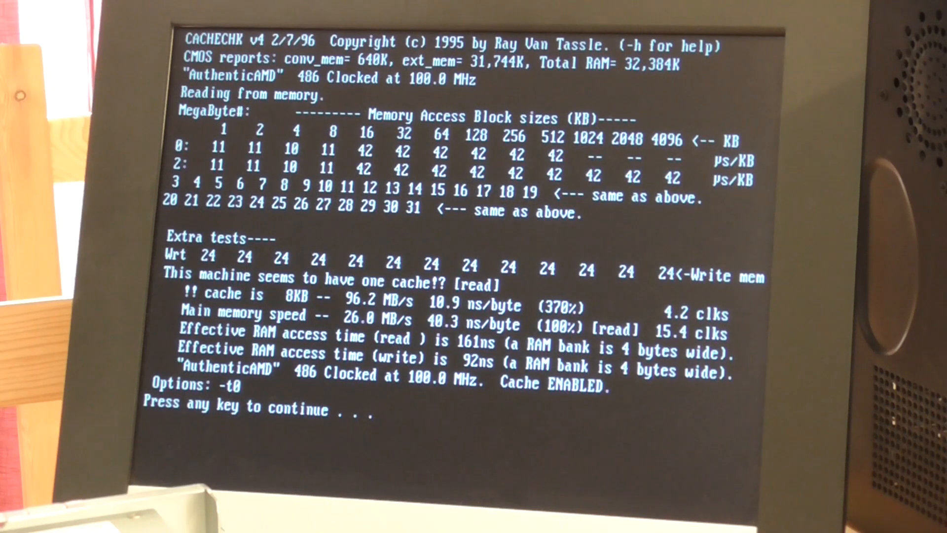
key(enter)
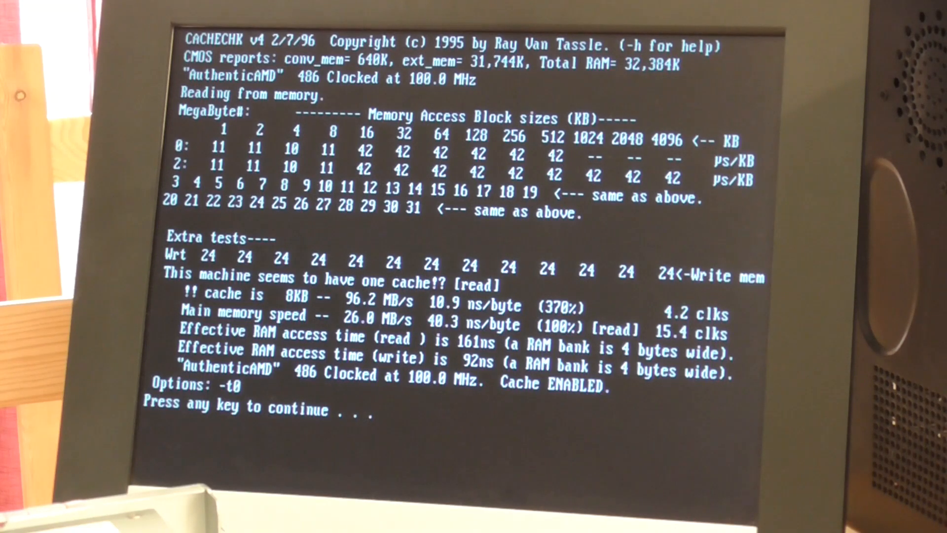
key(enter)
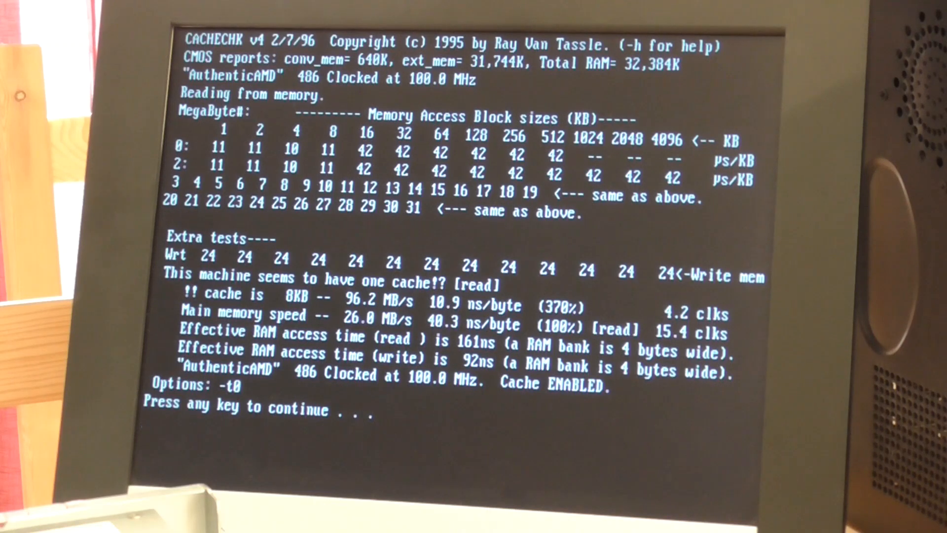
key(enter)
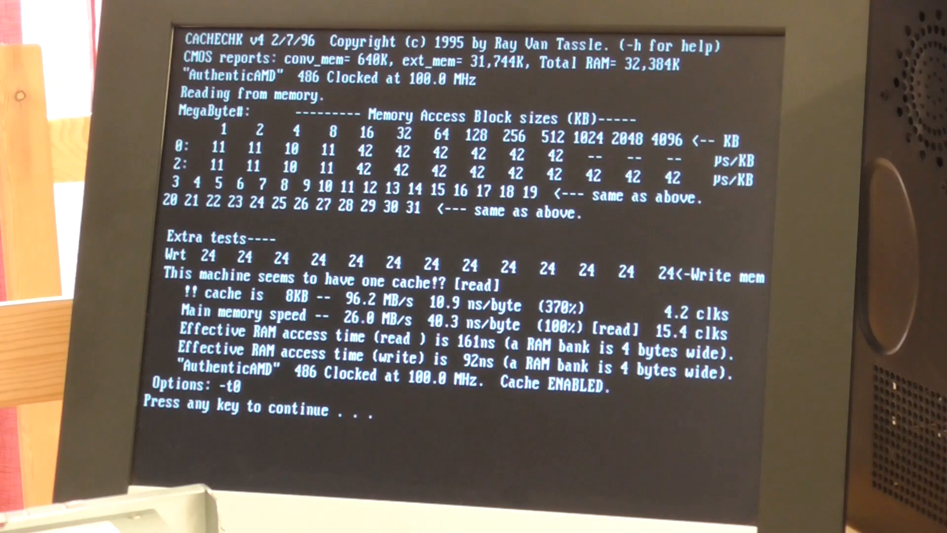
key(enter)
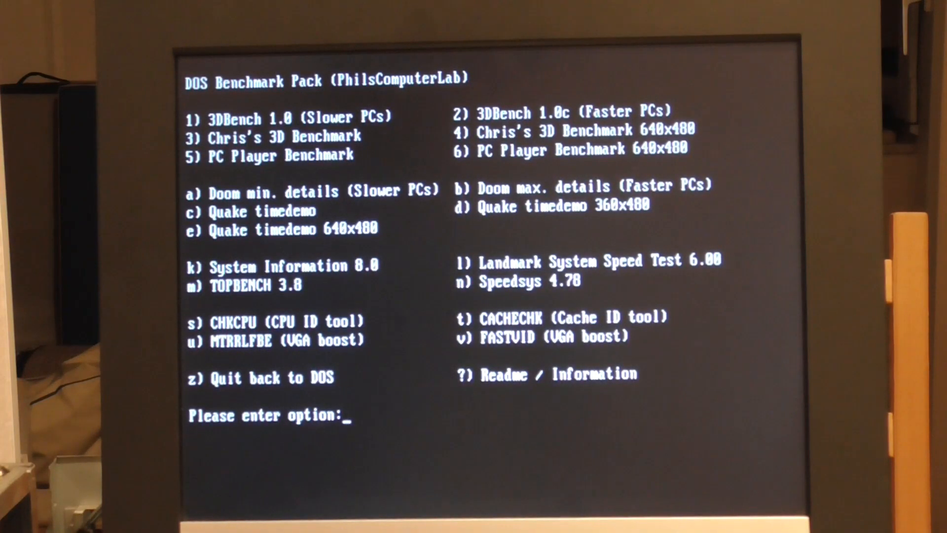
Choose option 5 at the benchmark menu prompt to start PC Player Benchmark.
text(5)
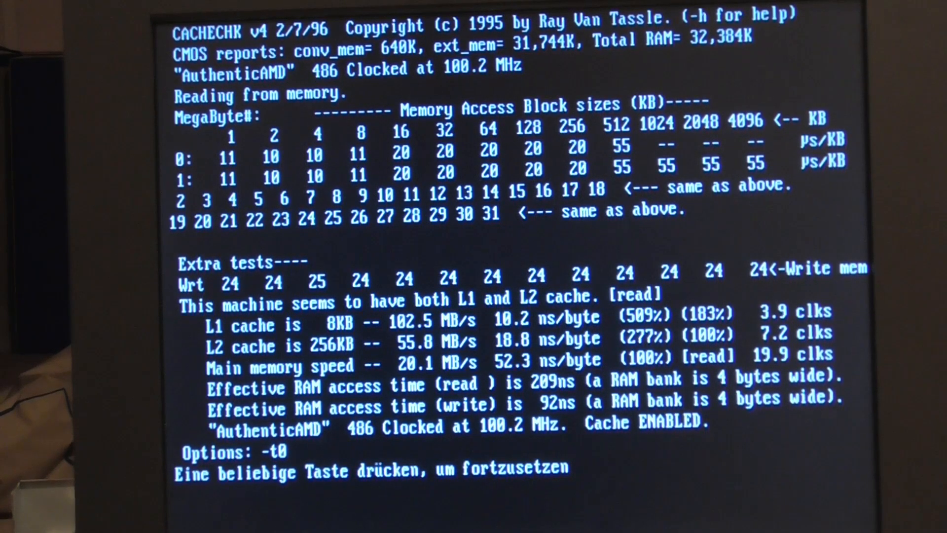
Acknowledge the CACHECHK -t0 report showing an 8KB L1 and 256KB L2 cache and finish.
key(enter)
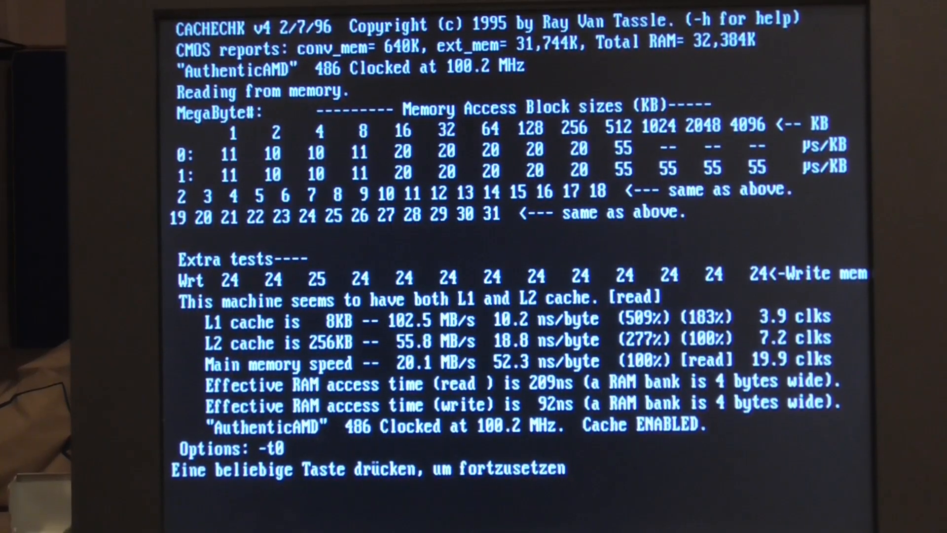
key(enter)
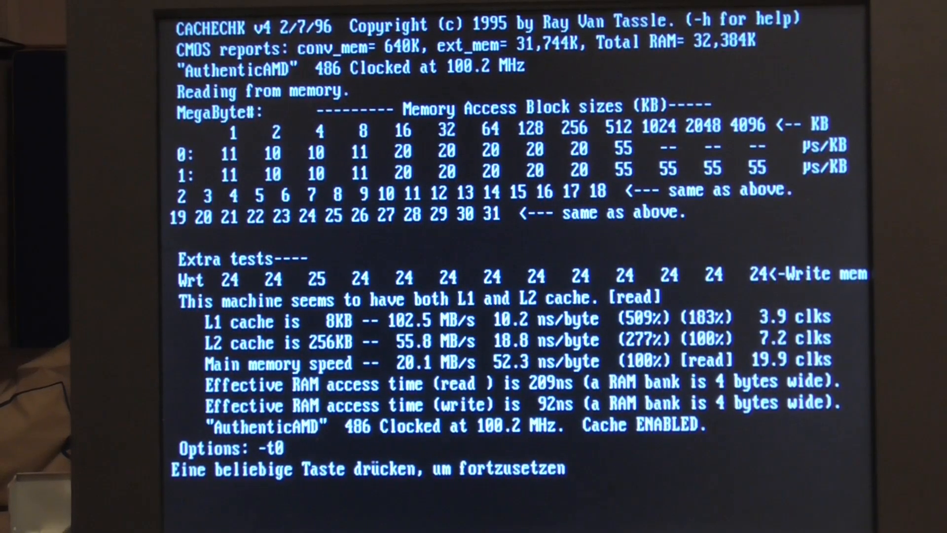
key(enter)
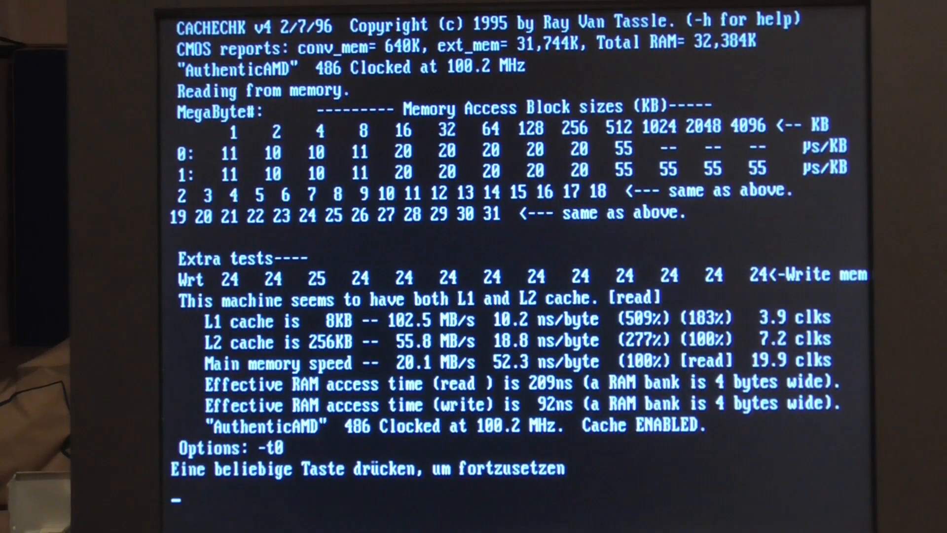